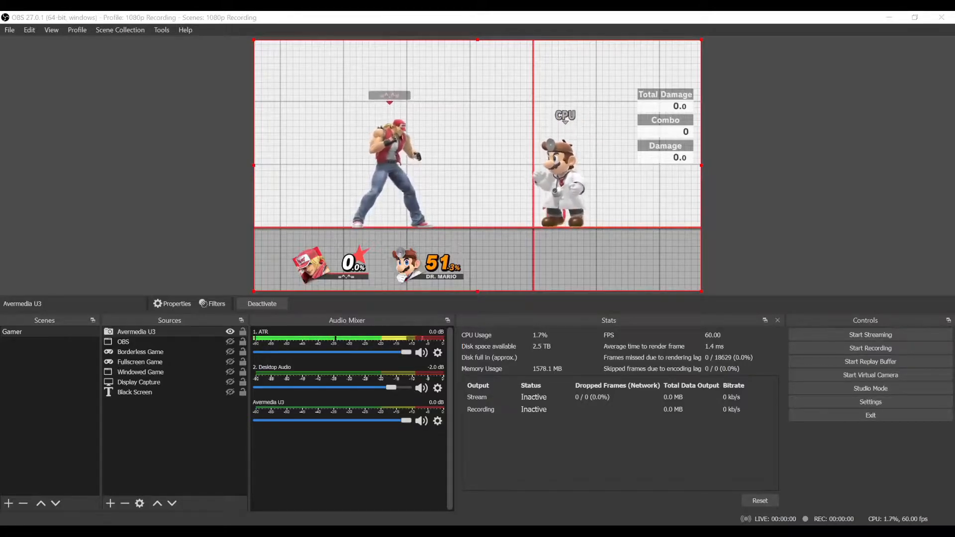
pyautogui.moveTo(520, 453)
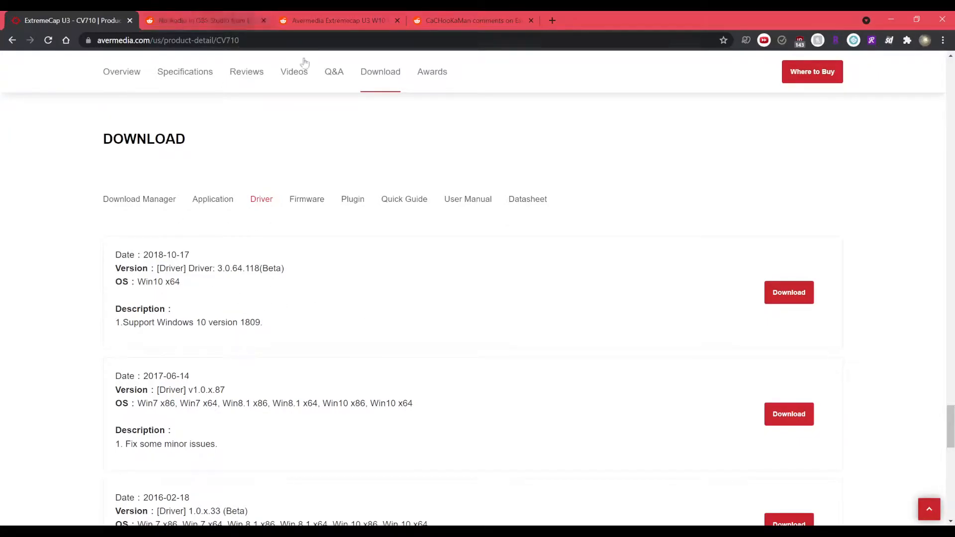
pyautogui.moveTo(204, 513)
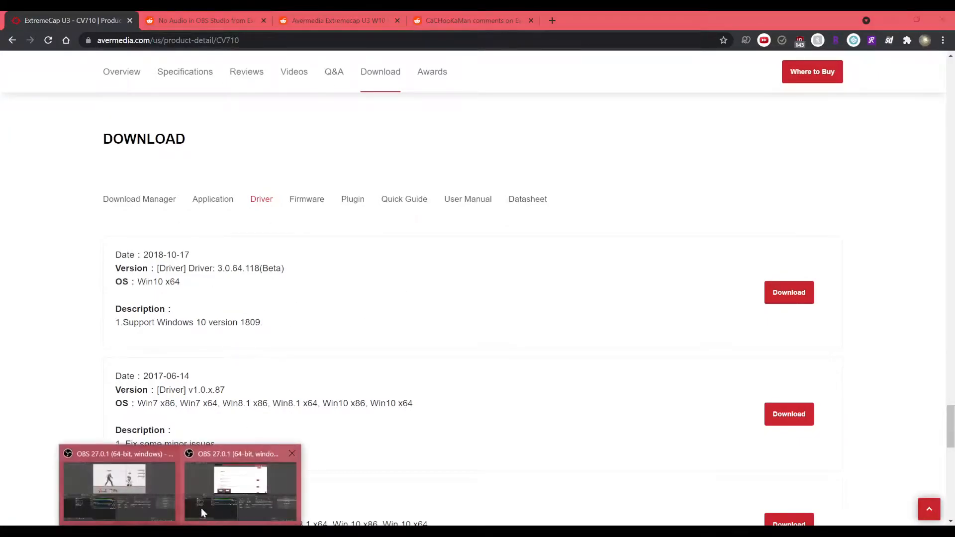
# - Follow the Reddit support reply's Google Drive link and download the CV710 driver file
pyautogui.click(118, 488)
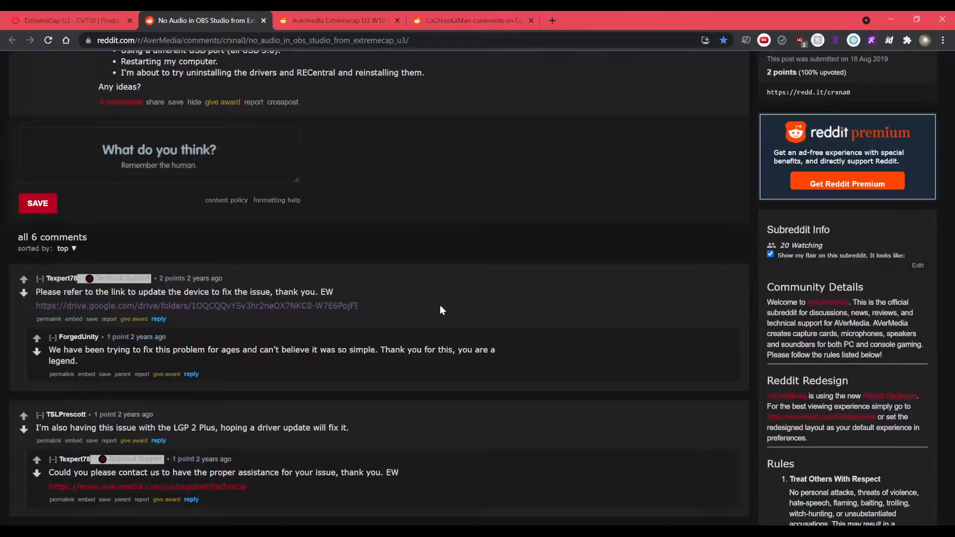
pyautogui.moveTo(413, 318)
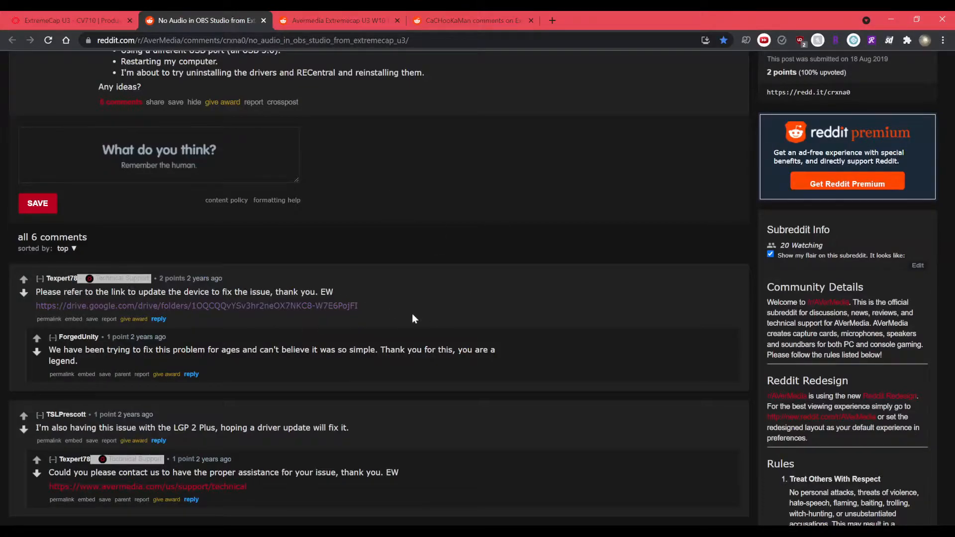
pyautogui.moveTo(247, 309)
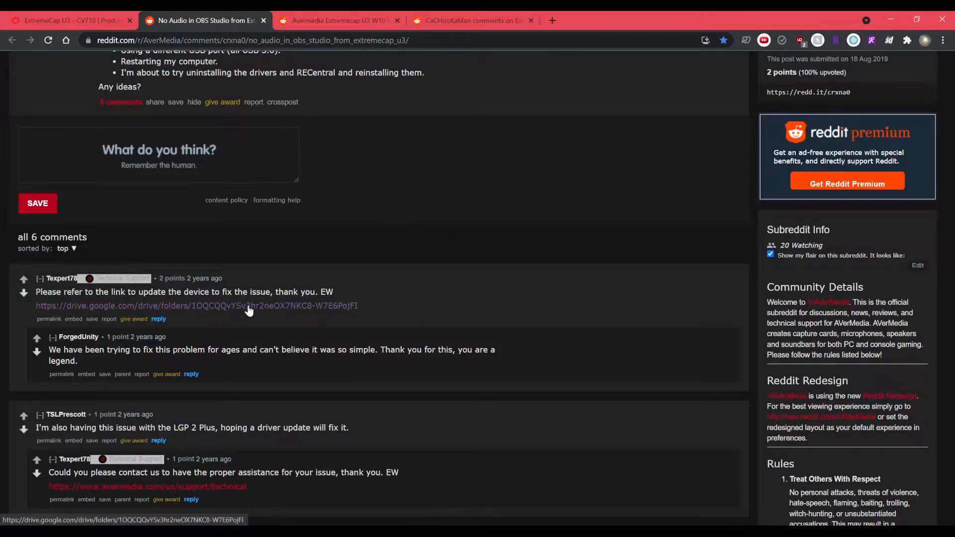
pyautogui.click(196, 306)
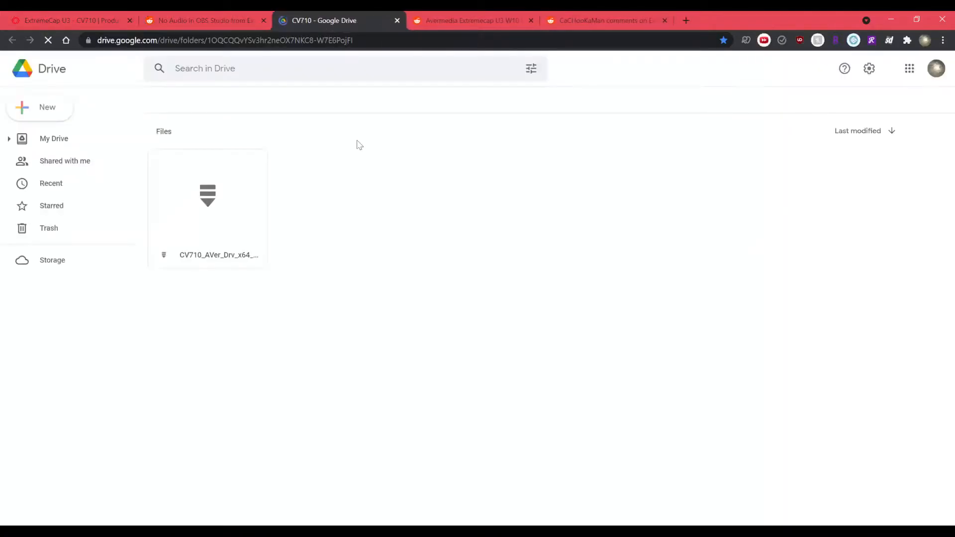
pyautogui.click(216, 207)
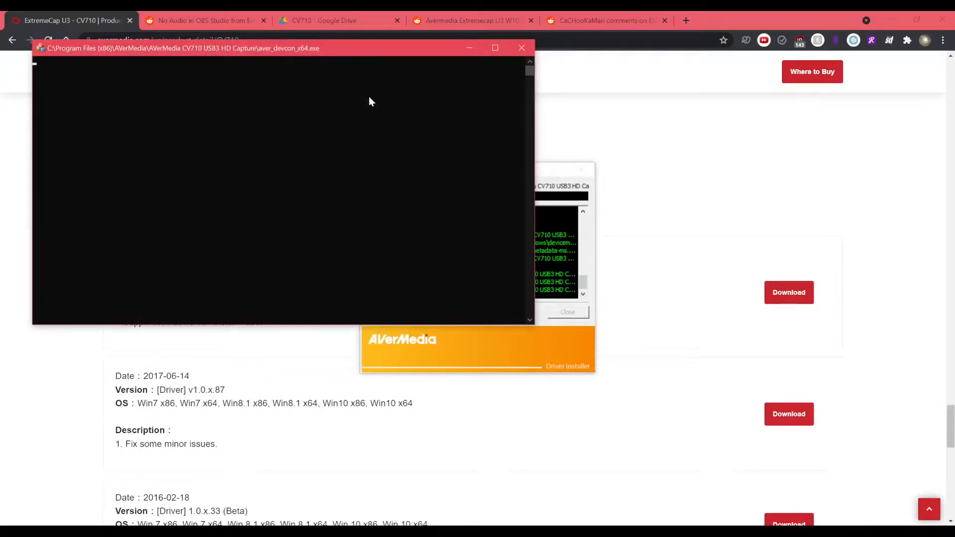
pyautogui.moveTo(378, 105)
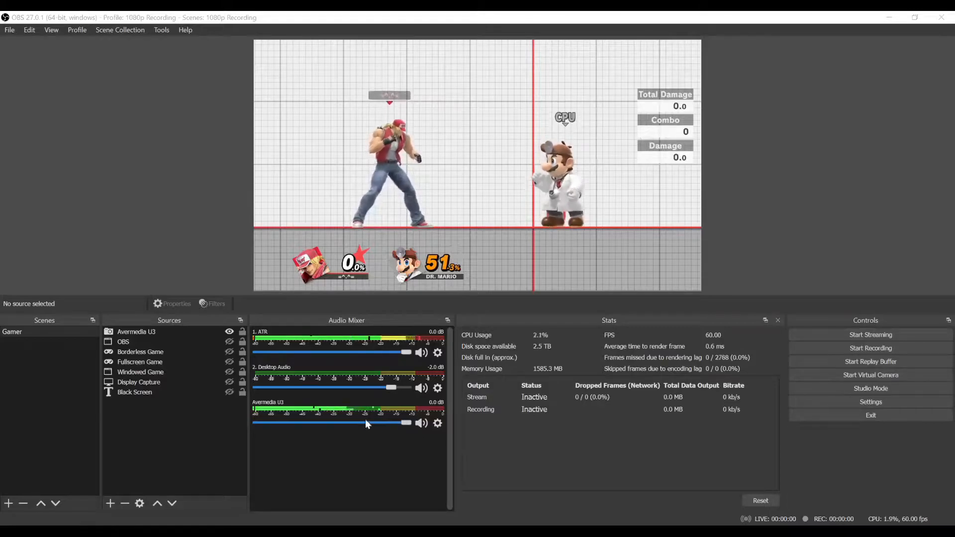
# - Set the Avermedia U3 source's Audio Output Mode to Output desktop audio (DirectSound)
pyautogui.doubleClick(136, 331)
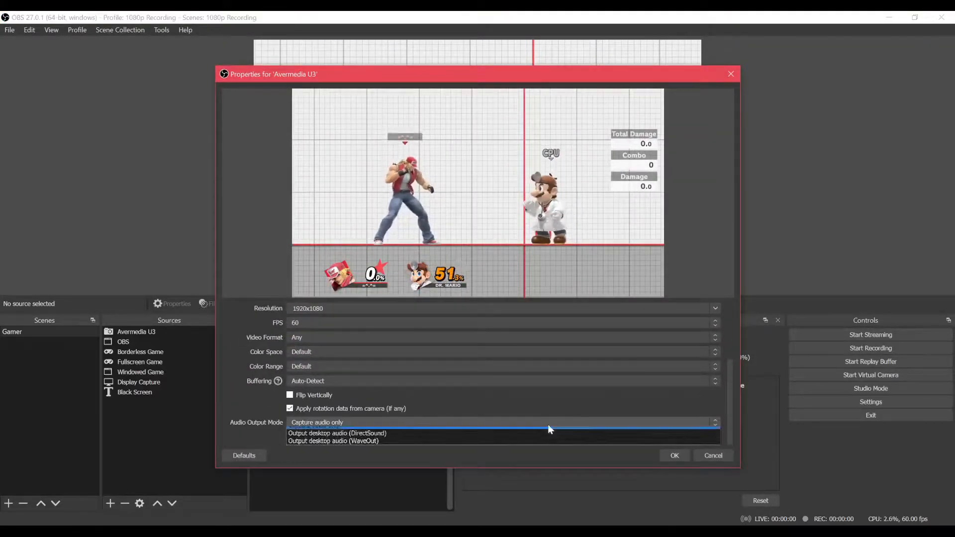
pyautogui.moveTo(527, 439)
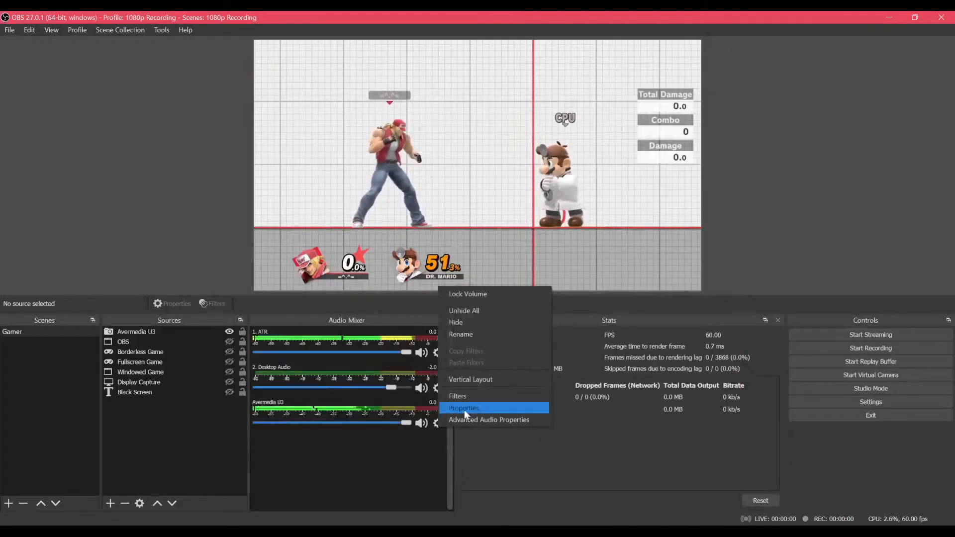
pyautogui.click(463, 408)
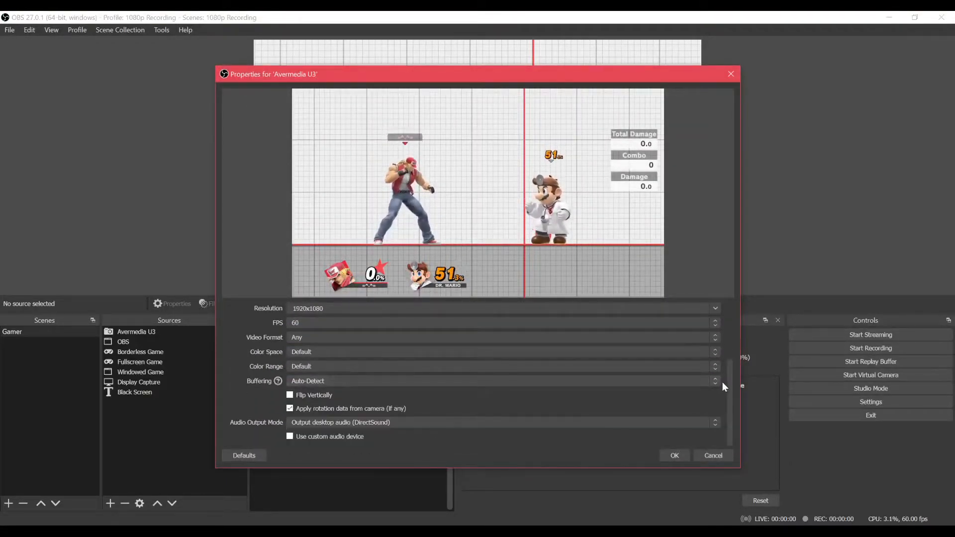
pyautogui.click(673, 455)
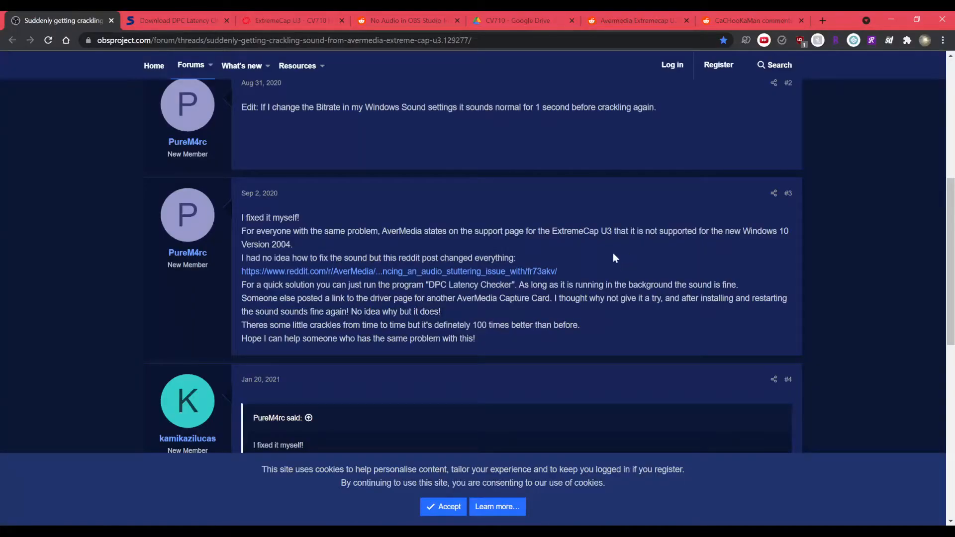
pyautogui.moveTo(713, 282)
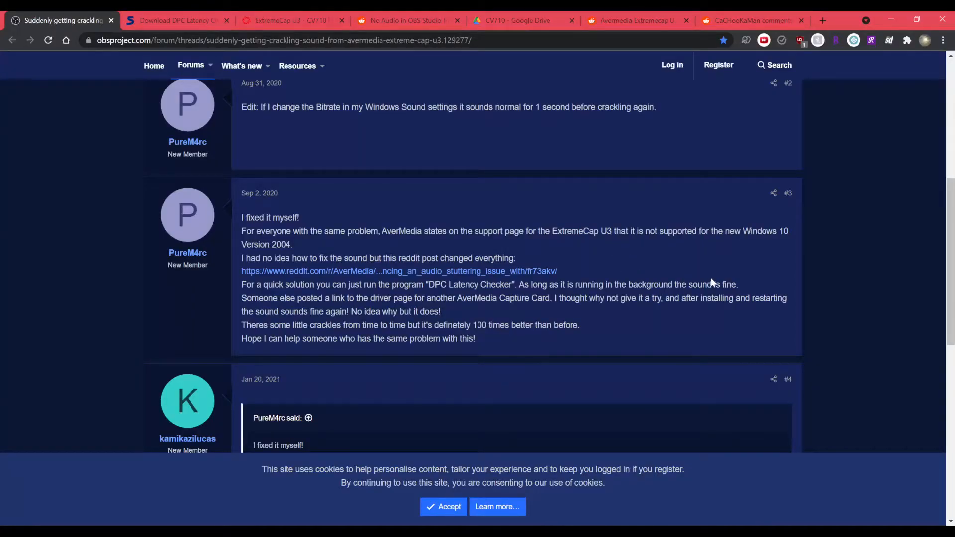
# - Read down the OBS forum thread and go to Softpedia's DPC Latency Checker download page
pyautogui.scroll(-3)
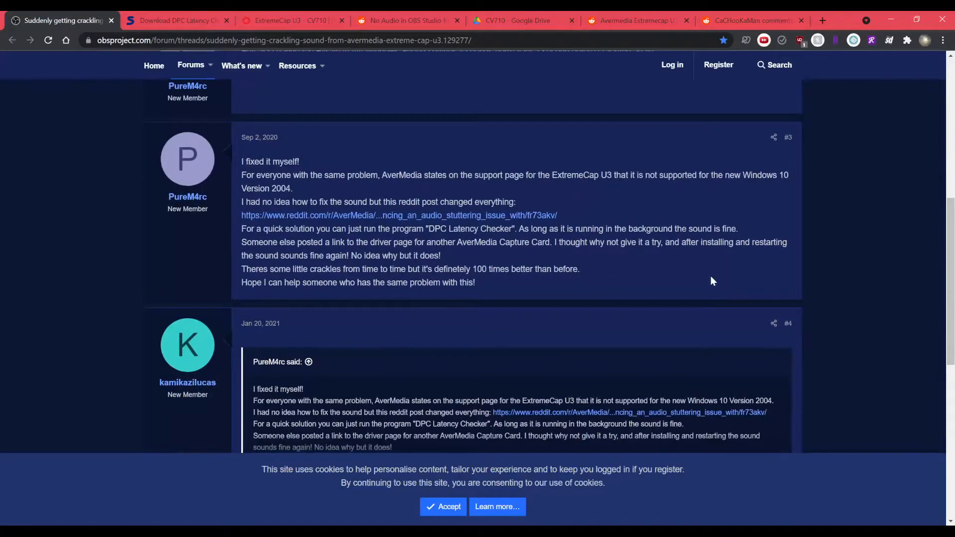
pyautogui.scroll(-3)
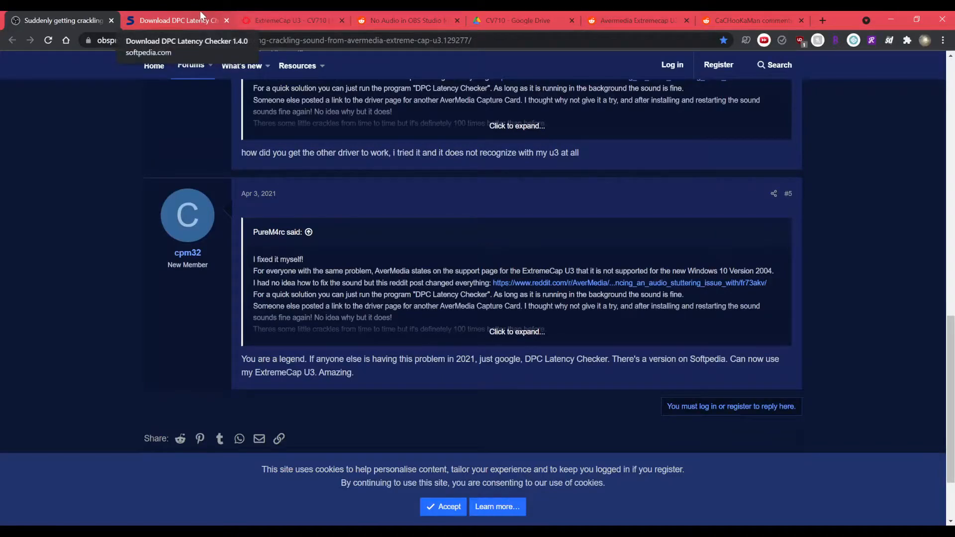
pyautogui.click(177, 20)
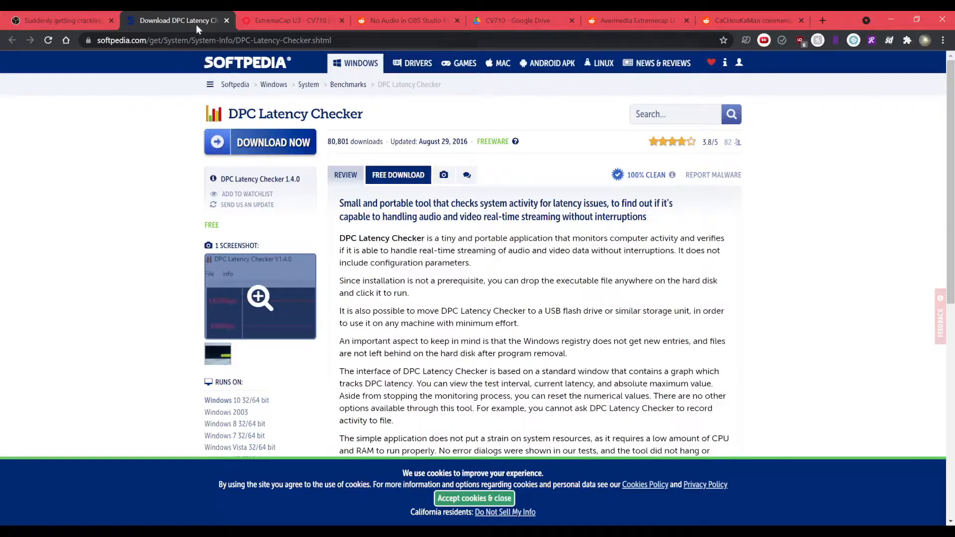
pyautogui.moveTo(61, 20)
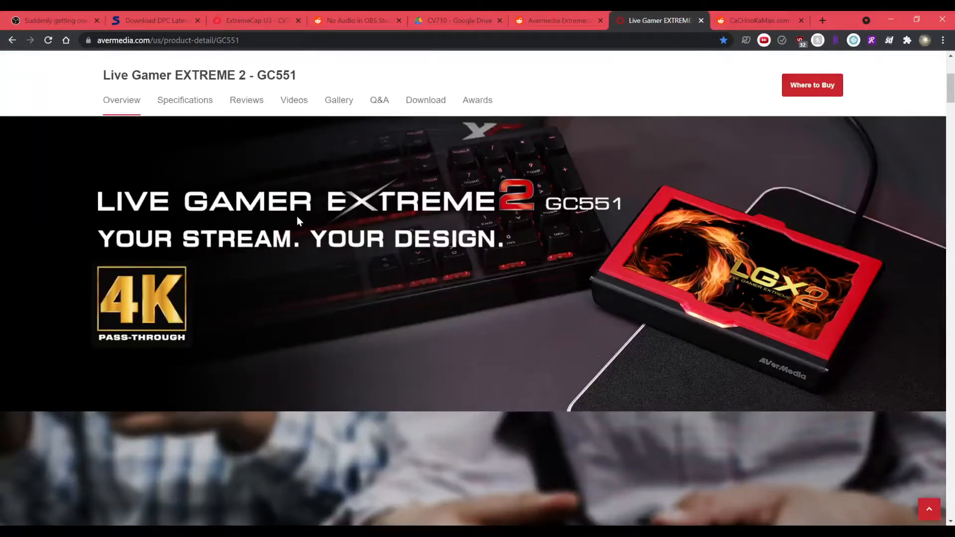
# - Compare the GC551 downloads page with the Reddit comment and download the GC551 v3.2803.64.132 zip
pyautogui.scroll(-3)
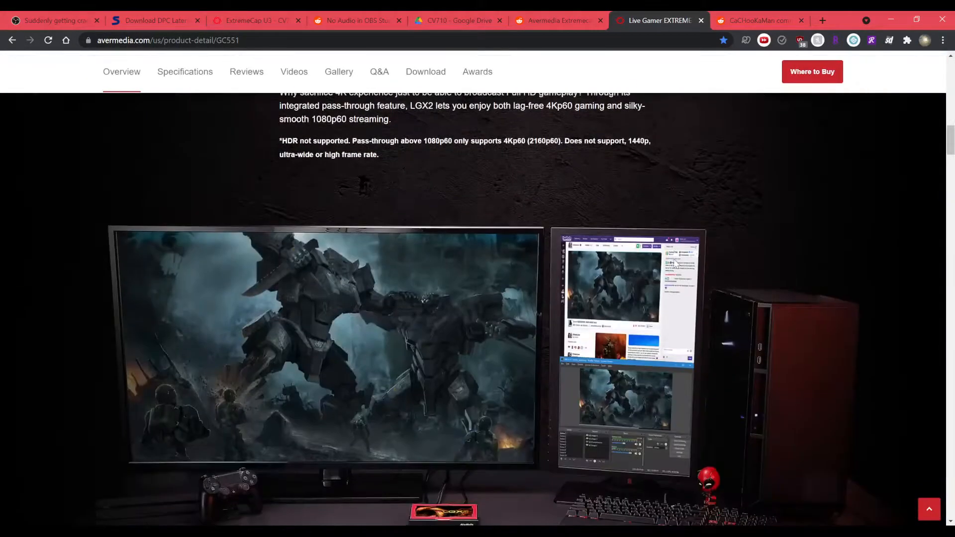
pyautogui.scroll(-3)
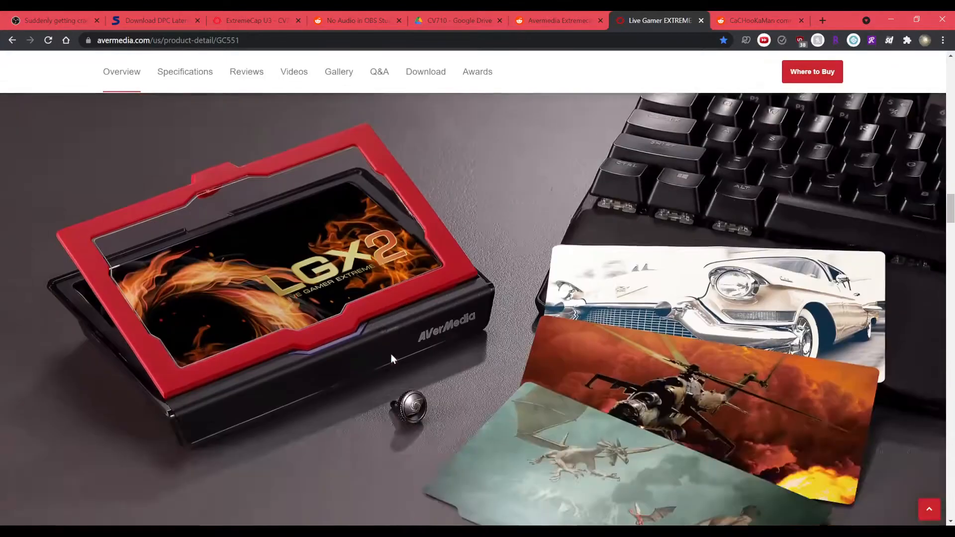
pyautogui.click(556, 20)
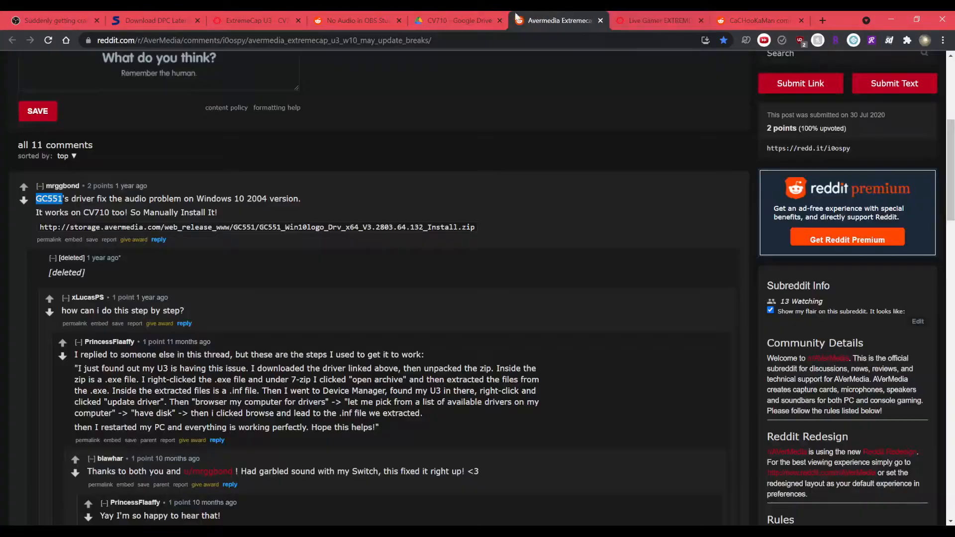
pyautogui.scroll(-3)
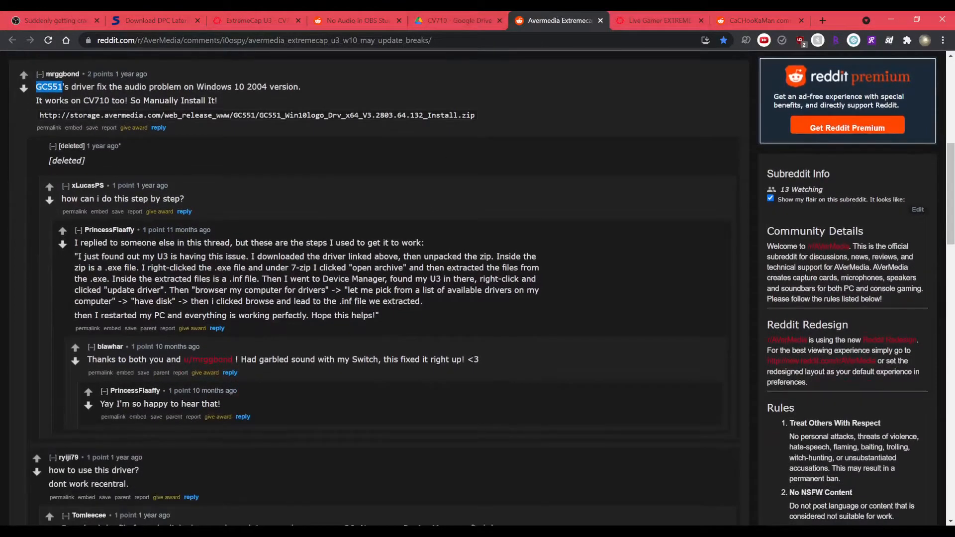
pyautogui.click(658, 20)
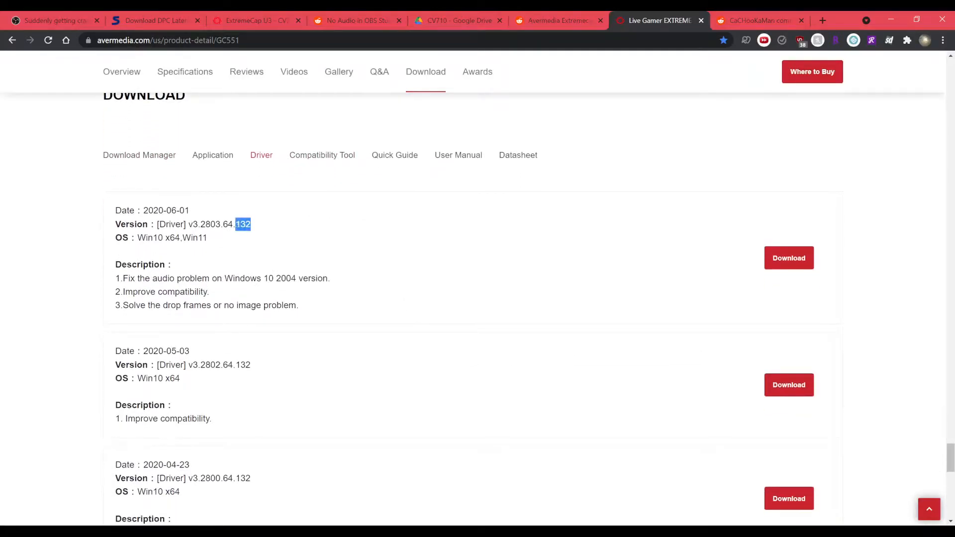
pyautogui.click(555, 20)
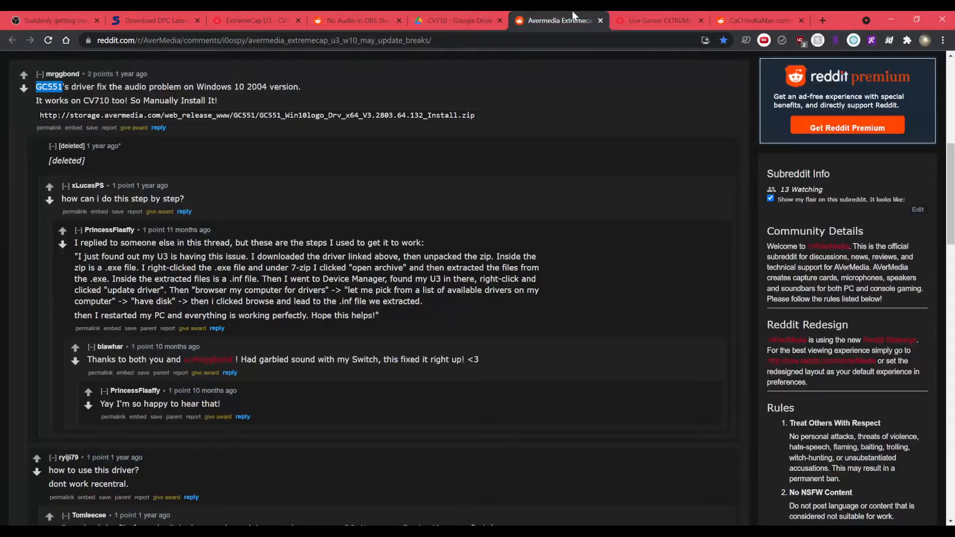
pyautogui.click(658, 20)
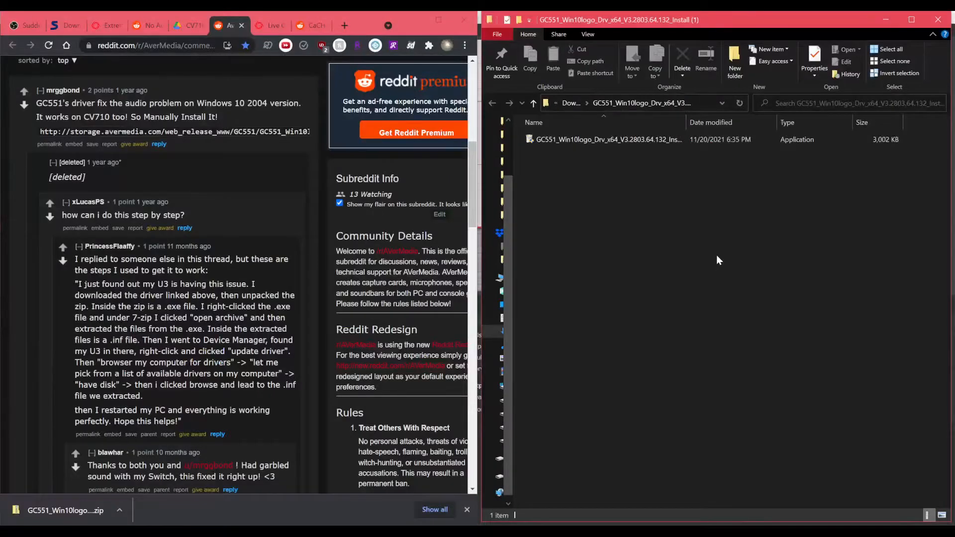
# - Extract the GC551 driver installer with 7-Zip Extract Here
pyautogui.scroll(-3)
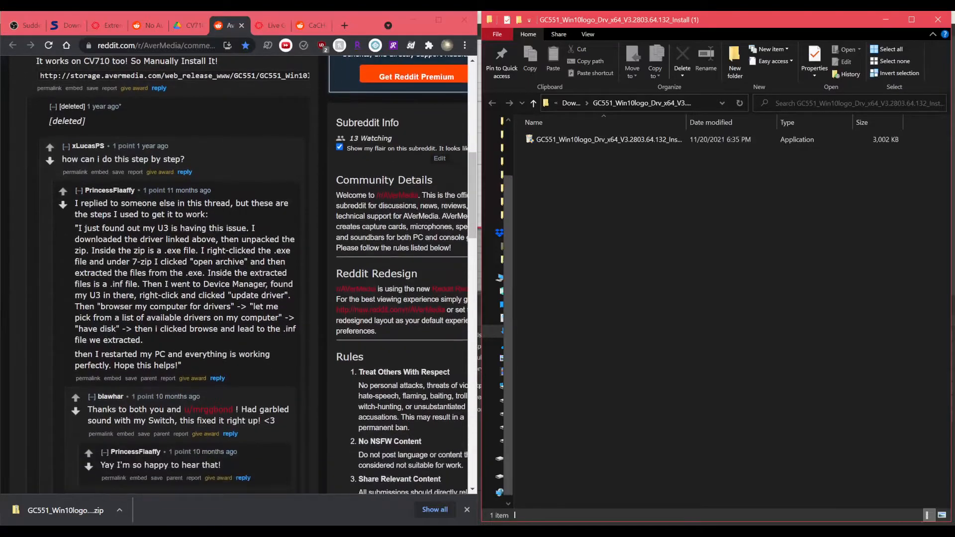
pyautogui.click(609, 139)
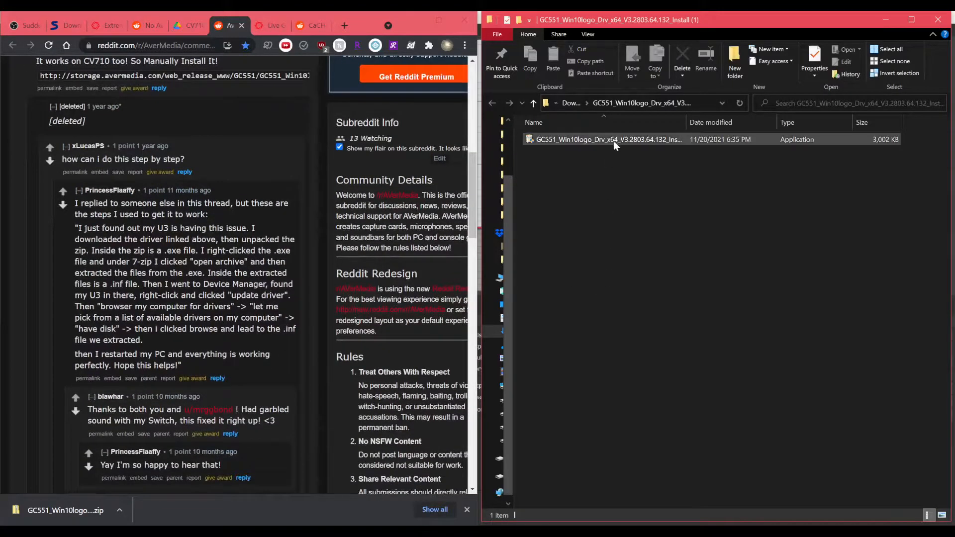
pyautogui.moveTo(608, 139)
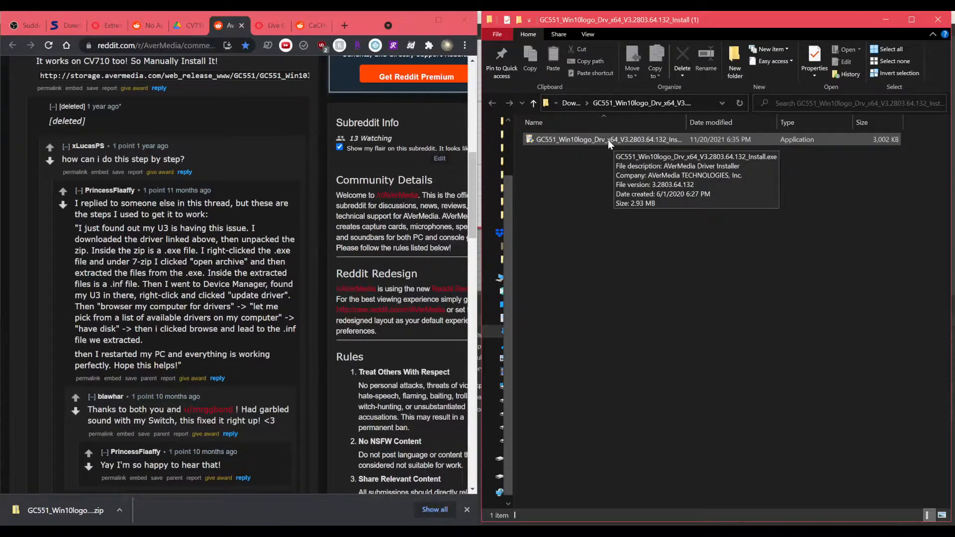
pyautogui.rightClick(606, 139)
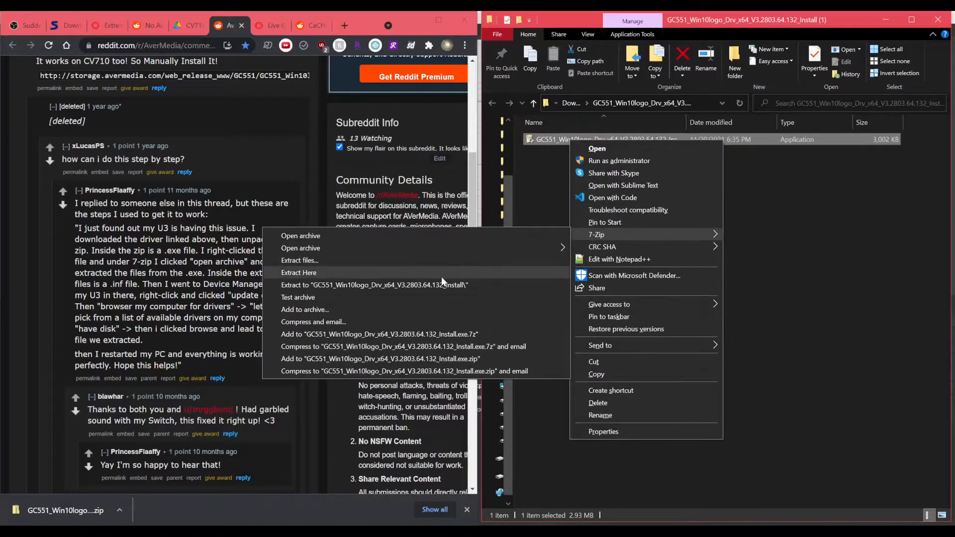
pyautogui.click(299, 272)
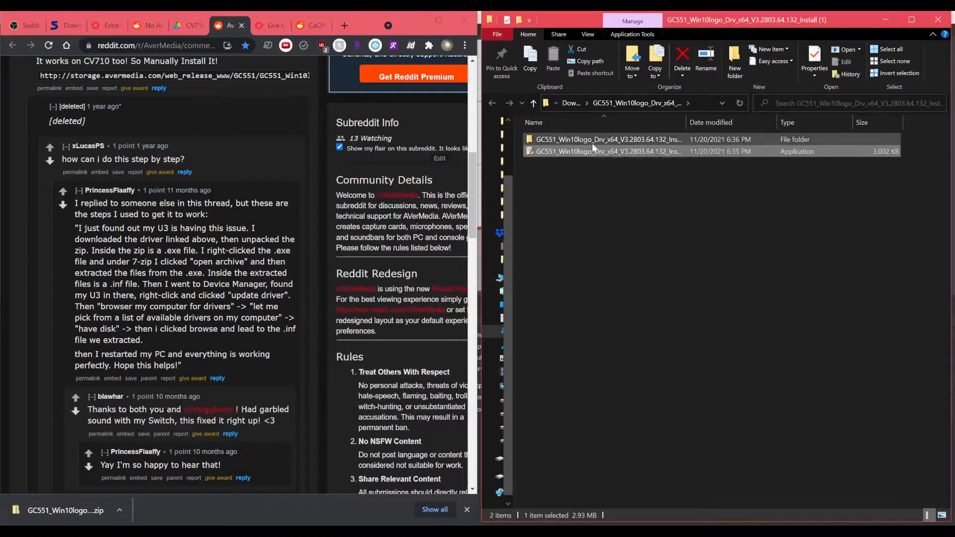
# - Open the extracted folder and locate the avmu3gc550_x64.inf driver file
pyautogui.doubleClick(607, 139)
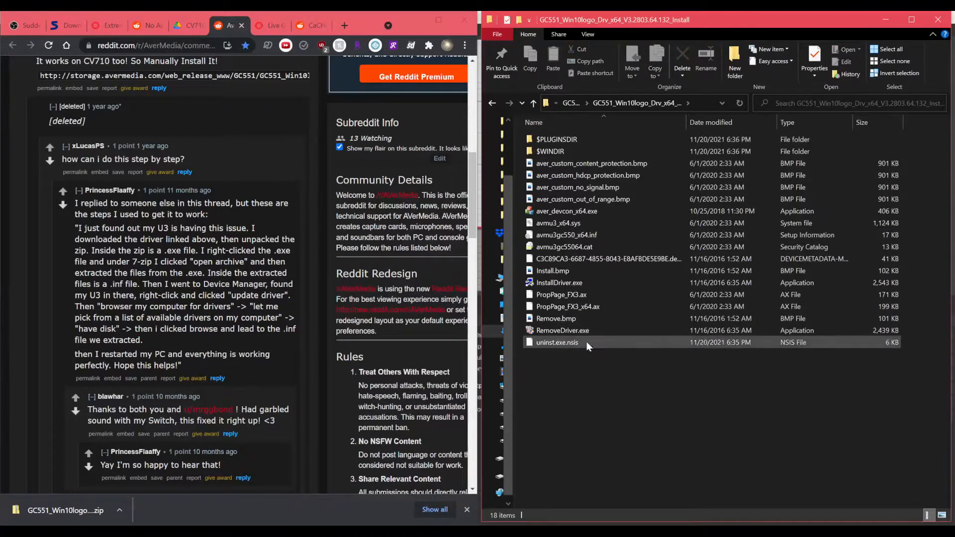
pyautogui.click(567, 235)
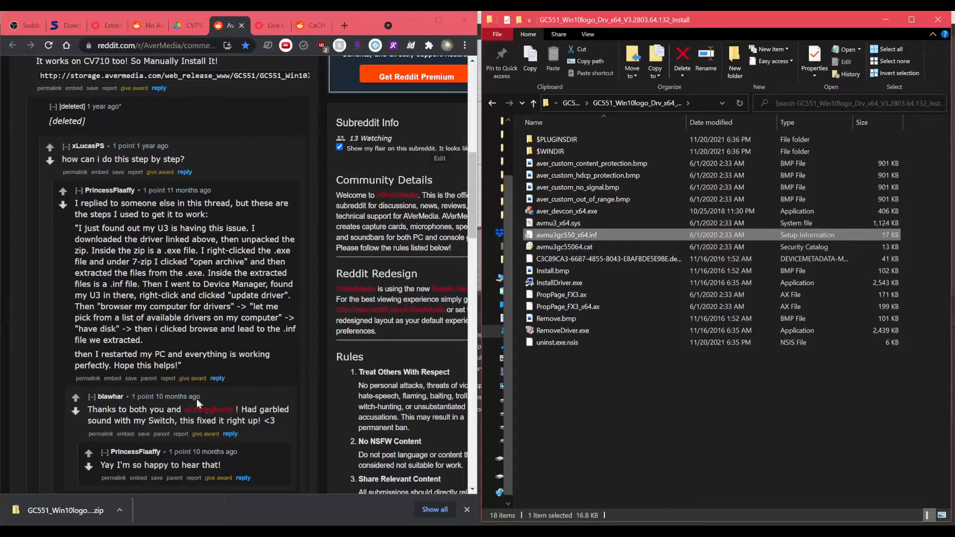
pyautogui.click(15, 515)
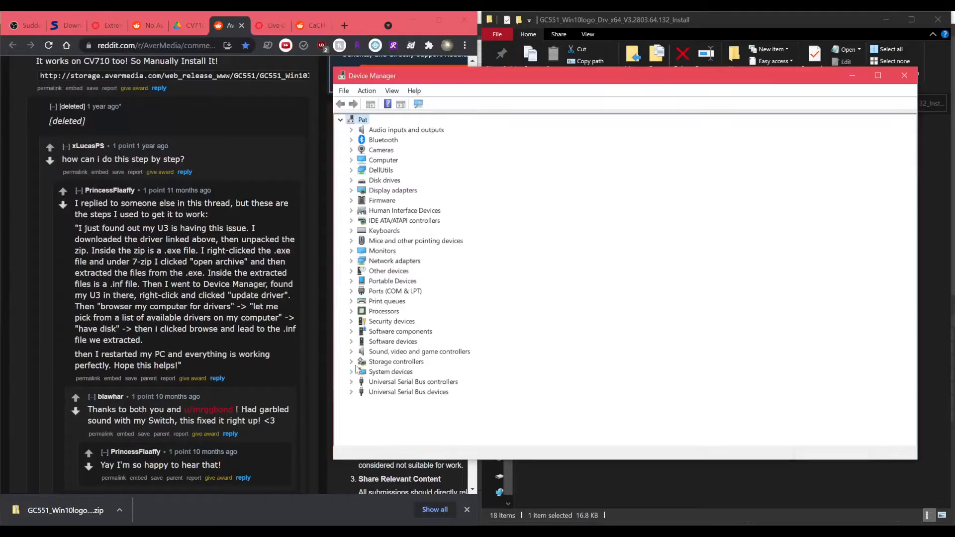
# - Update the AVerMedia ExtremeCap U3 driver by browsing to the extracted GC551 folder
pyautogui.click(351, 352)
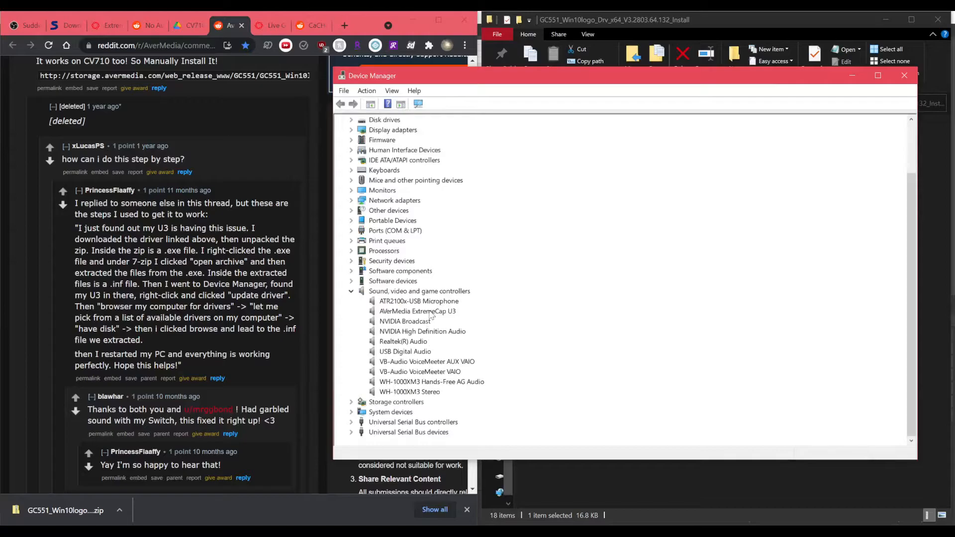
pyautogui.rightClick(418, 312)
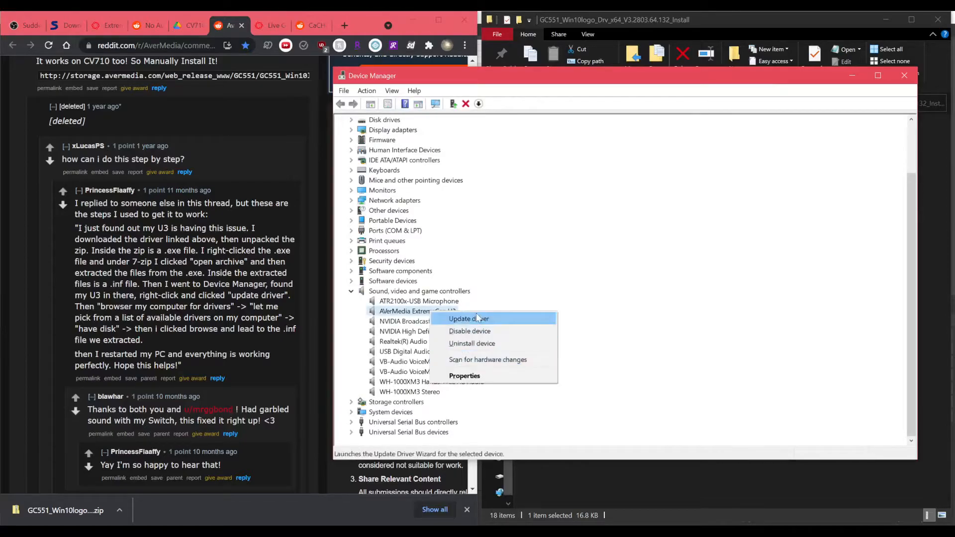
pyautogui.click(468, 319)
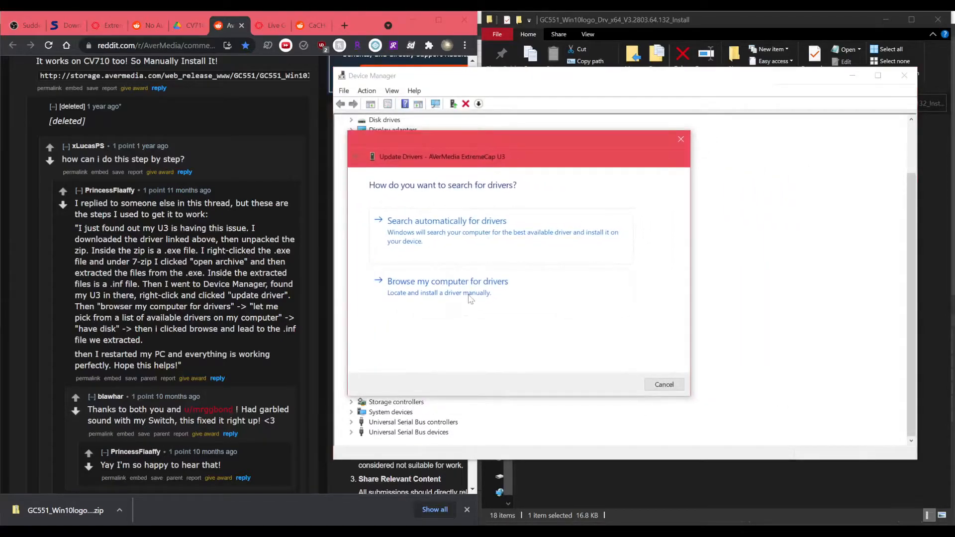
pyautogui.click(447, 280)
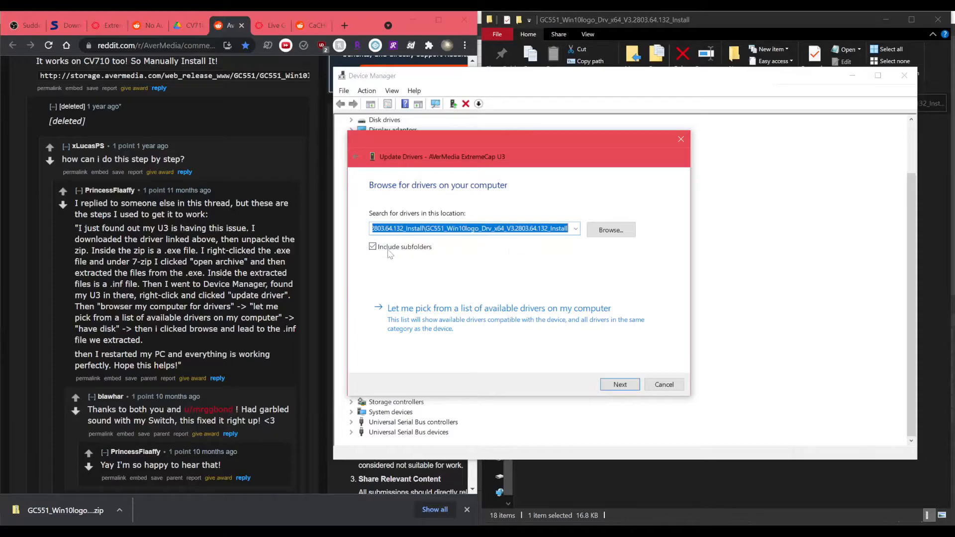
pyautogui.click(611, 230)
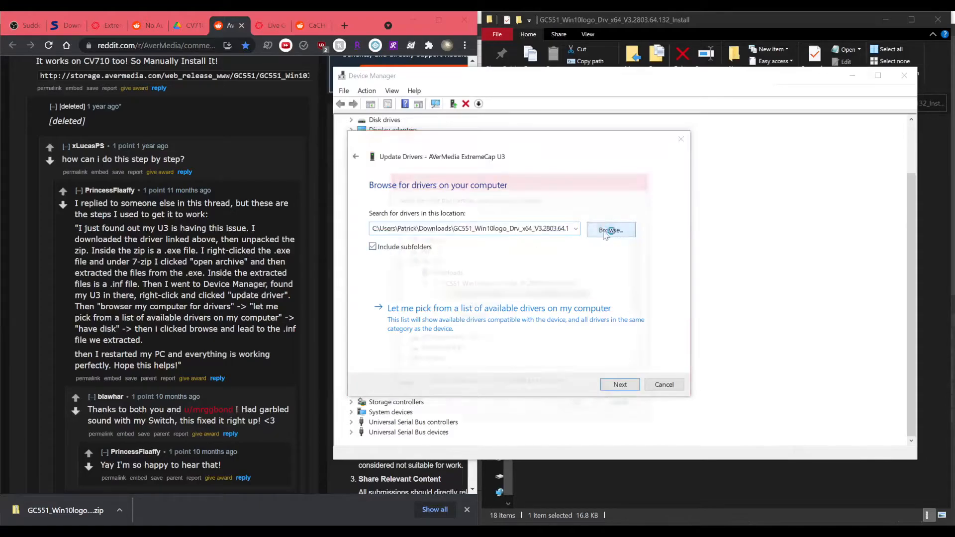
pyautogui.click(610, 230)
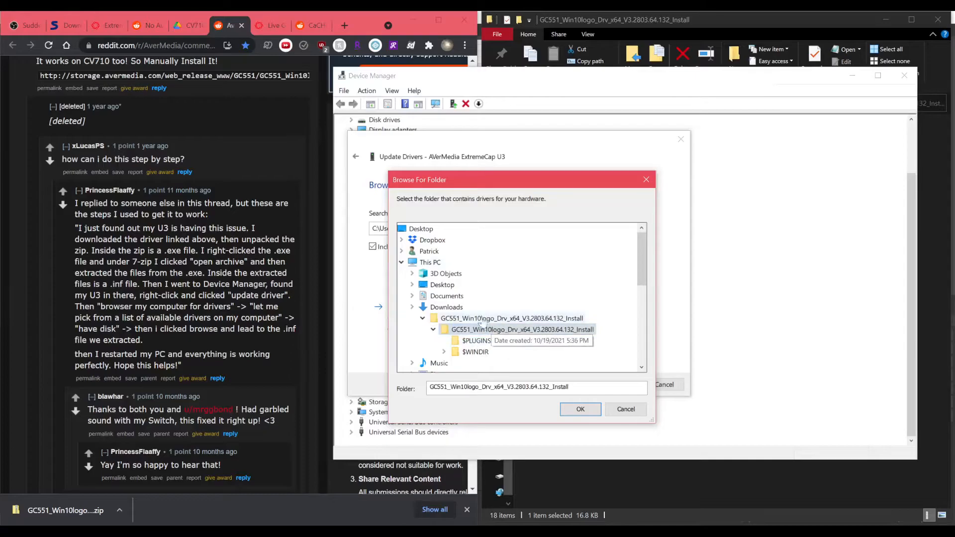
pyautogui.moveTo(529, 332)
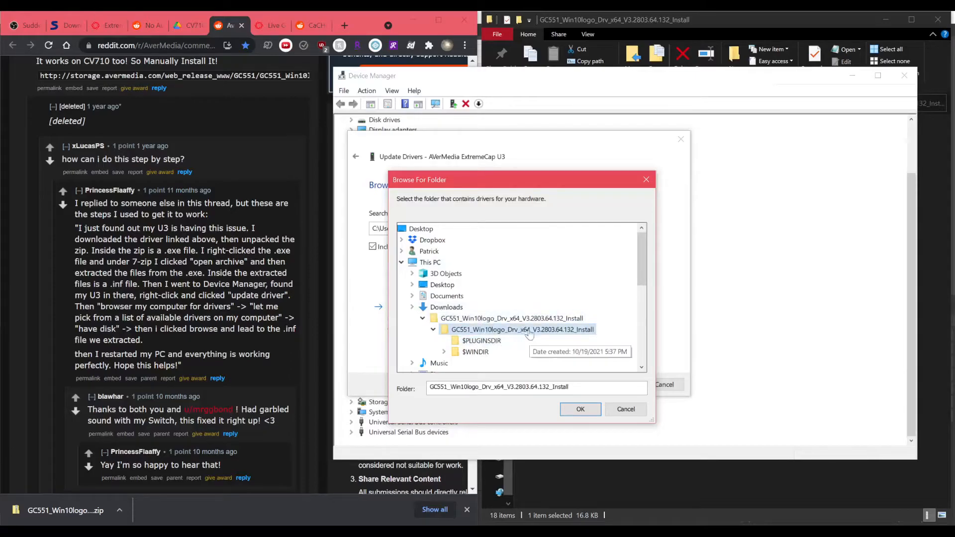
pyautogui.moveTo(580, 409)
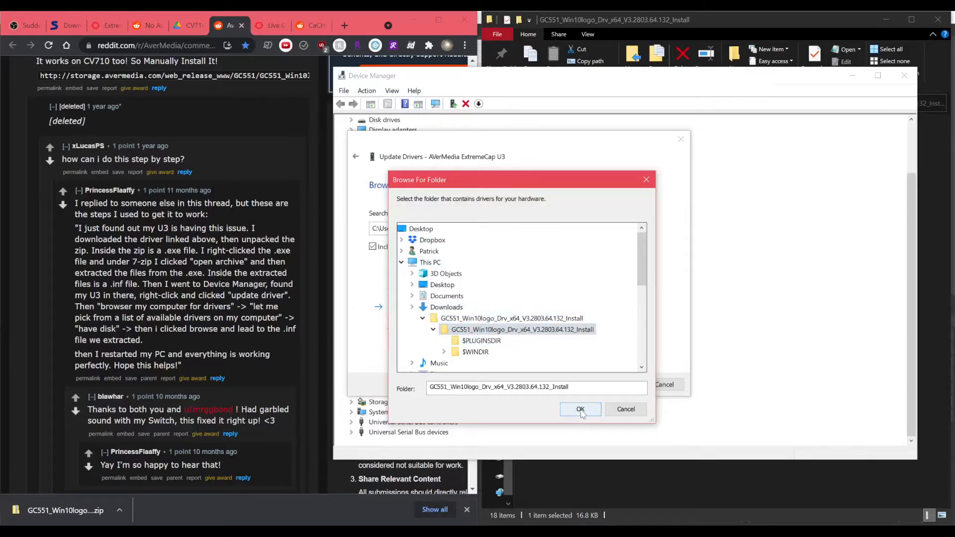
pyautogui.click(579, 409)
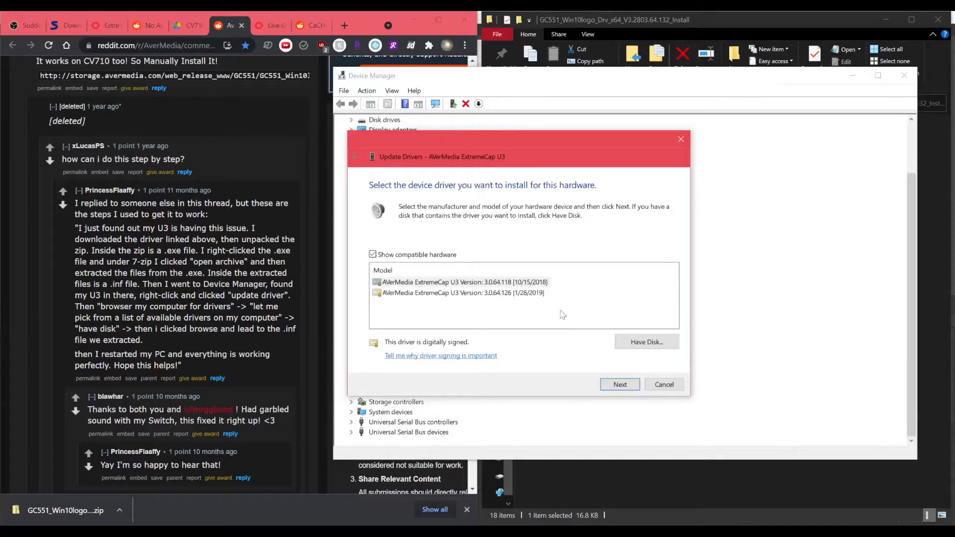
pyautogui.moveTo(659, 358)
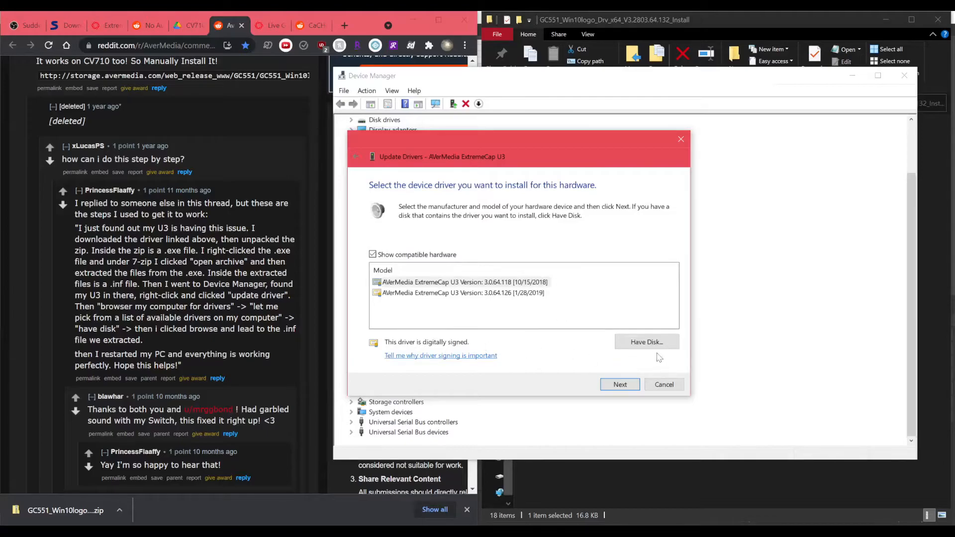
# - Use Have Disk to load avmu3gc550_x64.inf from the extracted GC551 folder
pyautogui.click(645, 342)
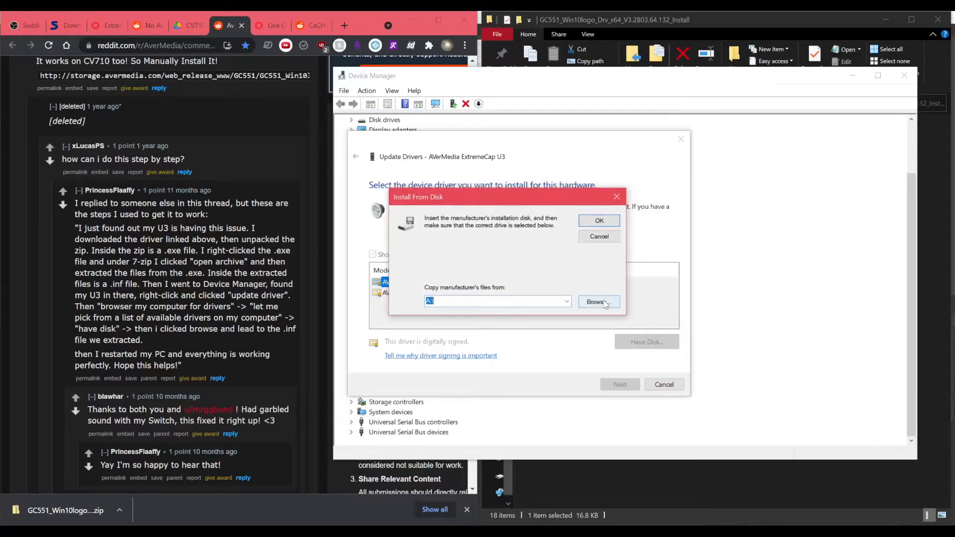
pyautogui.click(598, 302)
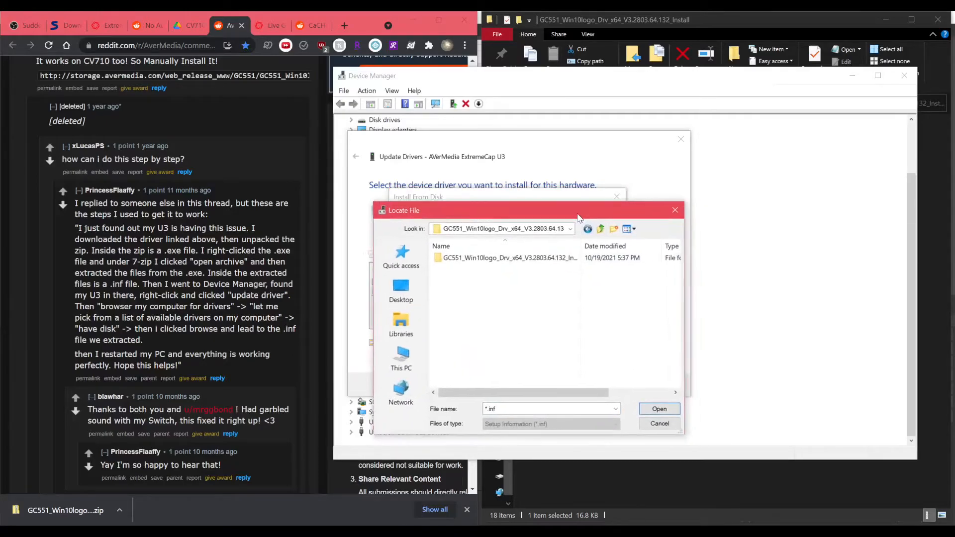
pyautogui.doubleClick(509, 257)
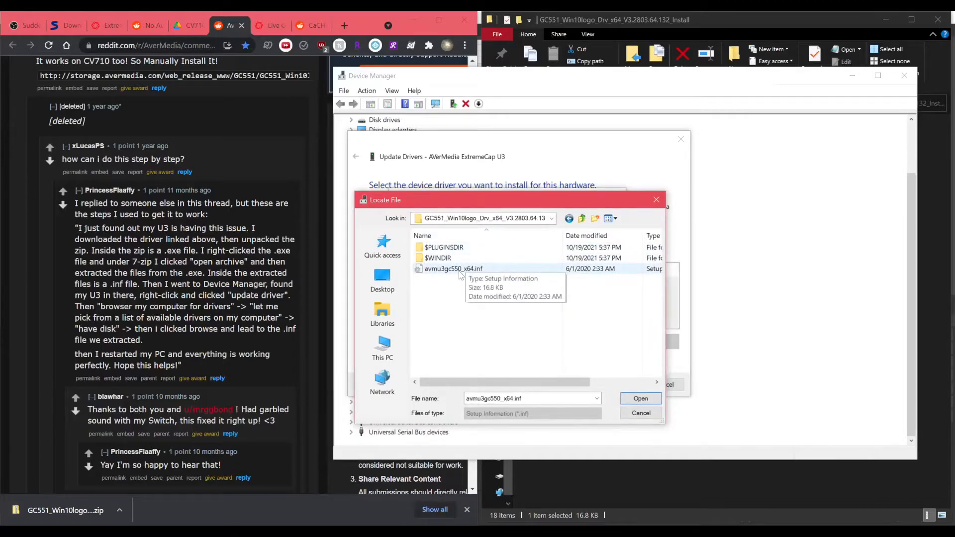
pyautogui.click(641, 399)
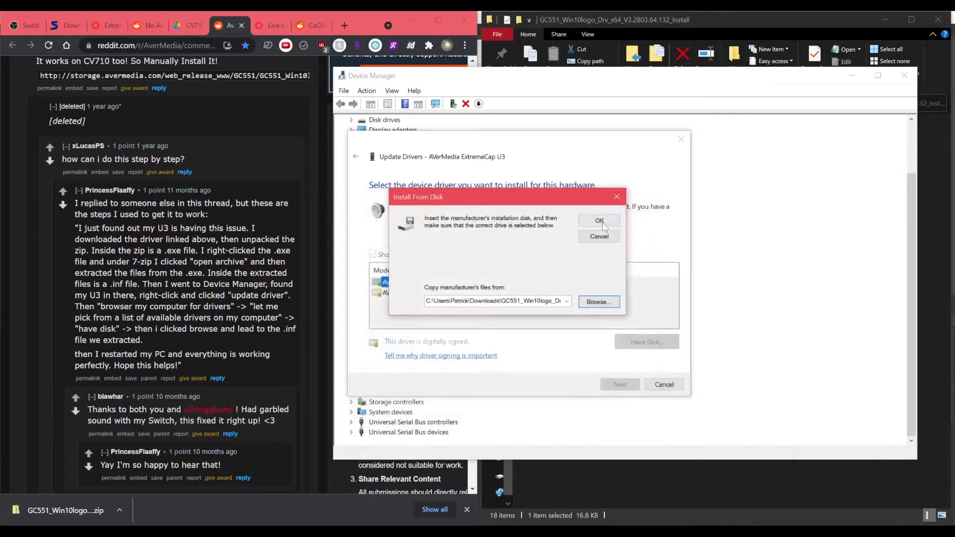
pyautogui.click(599, 221)
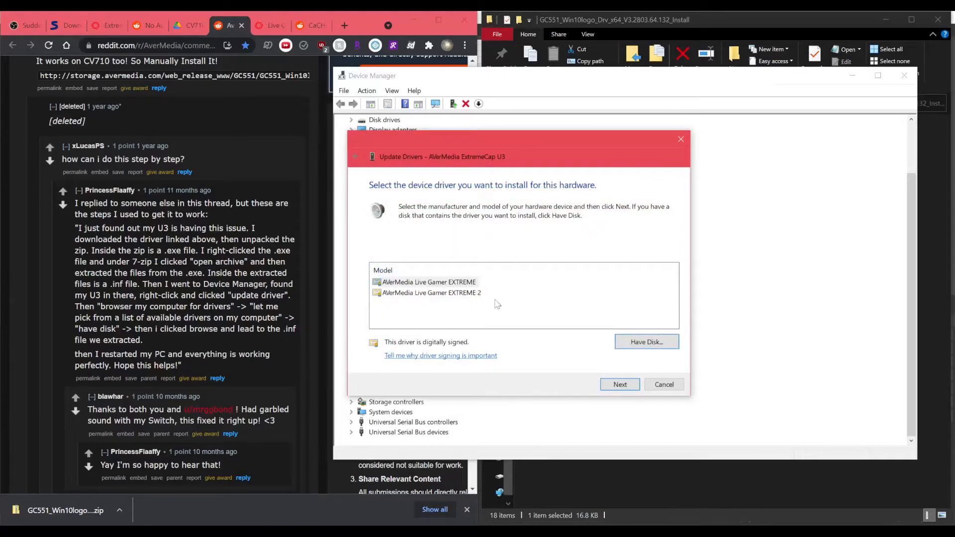
pyautogui.moveTo(472, 305)
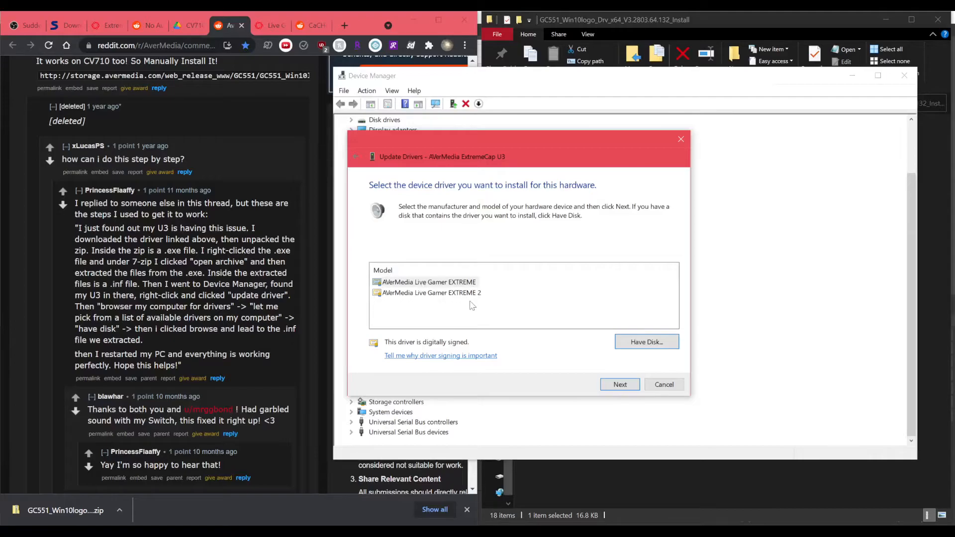
# - Install the AVerMedia Live Gamer EXTREME 2 driver, accepting the compatibility warning
pyautogui.click(431, 292)
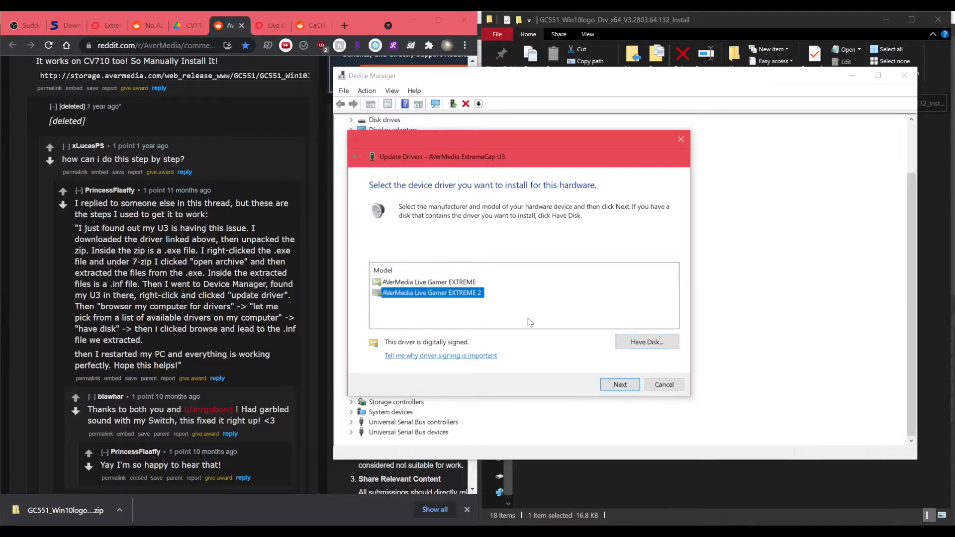
pyautogui.click(619, 385)
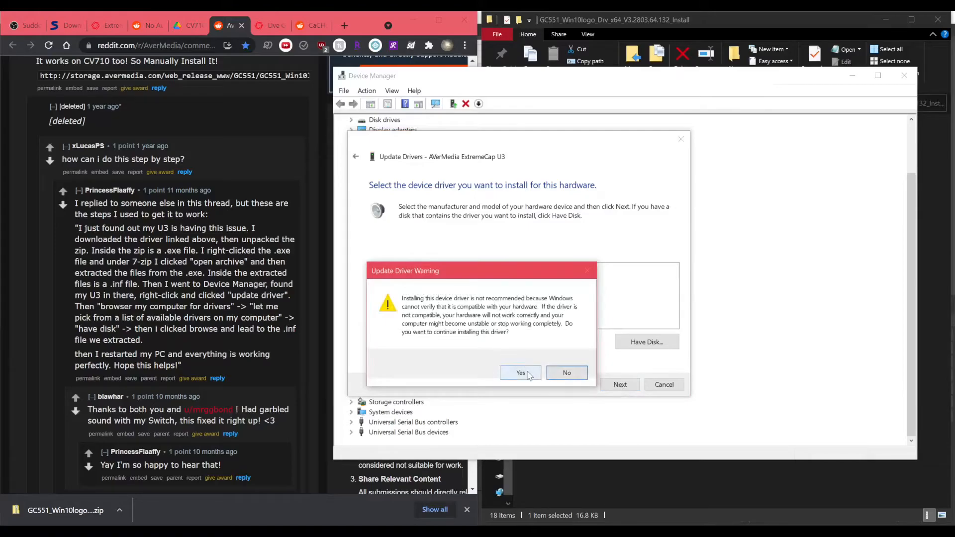
pyautogui.click(521, 373)
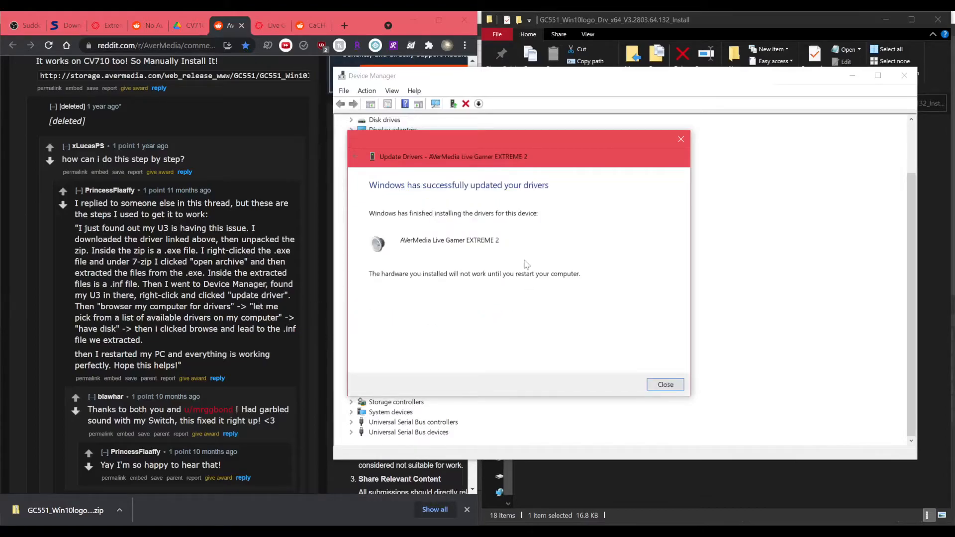
pyautogui.click(664, 385)
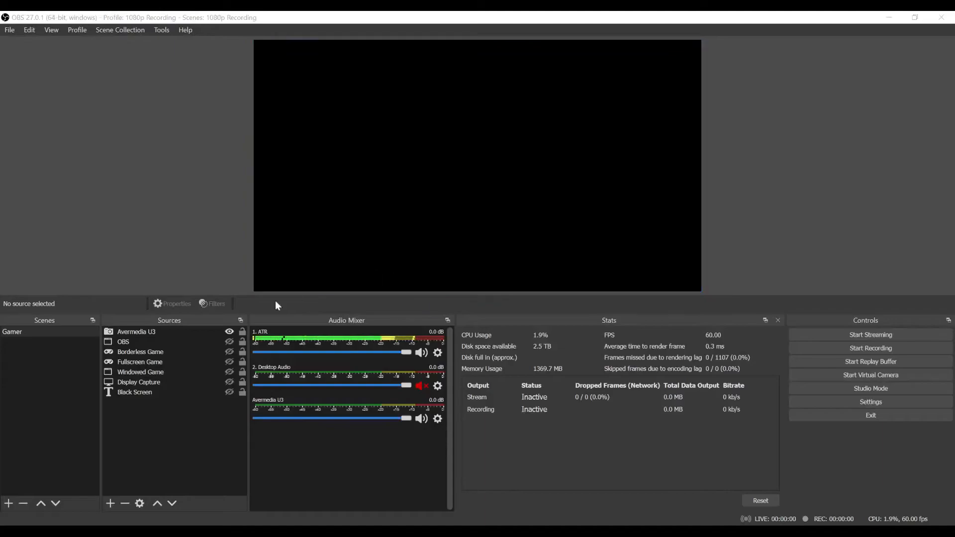
# - Switch the Avermedia U3 source's device to AVerMedia GC551 Video Capture
pyautogui.doubleClick(136, 331)
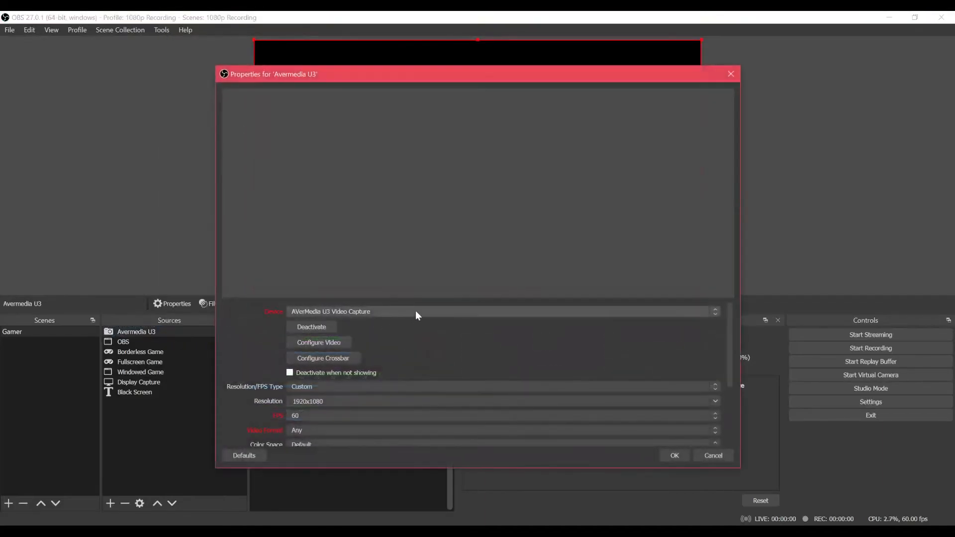
pyautogui.moveTo(355, 315)
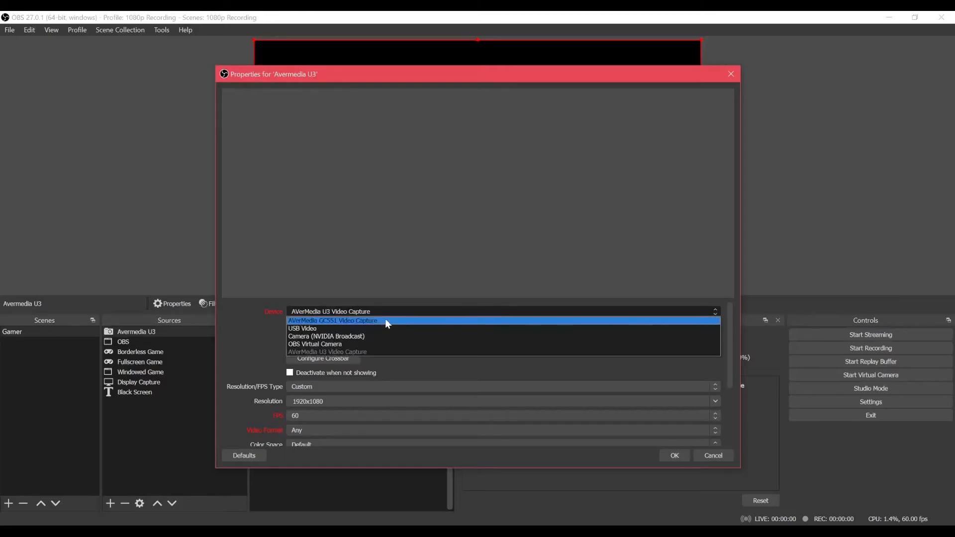
pyautogui.click(333, 321)
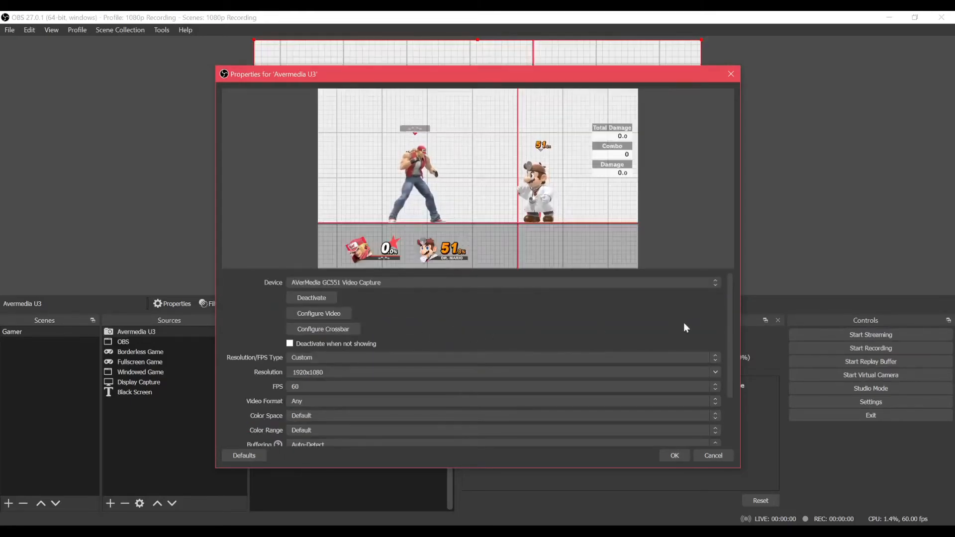